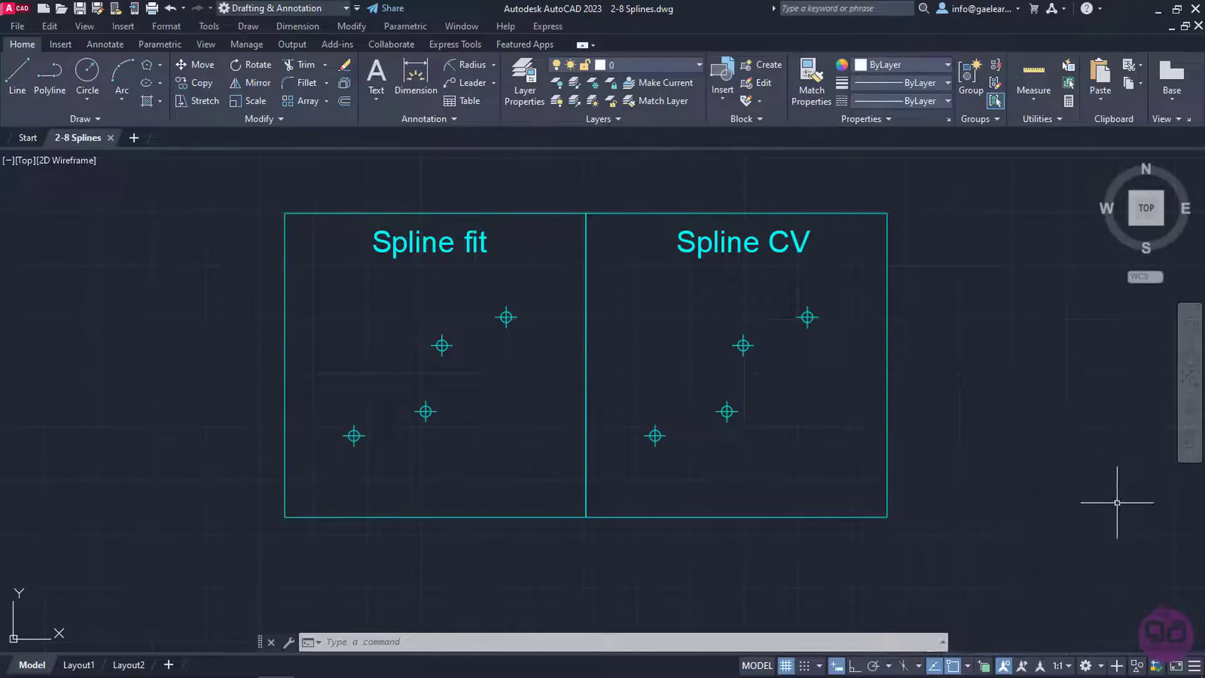
Step: Start a Spline Fit curve from the expanded Draw panel for the left box's four points
{"action": "left_click", "coordinate": [247, 25]}
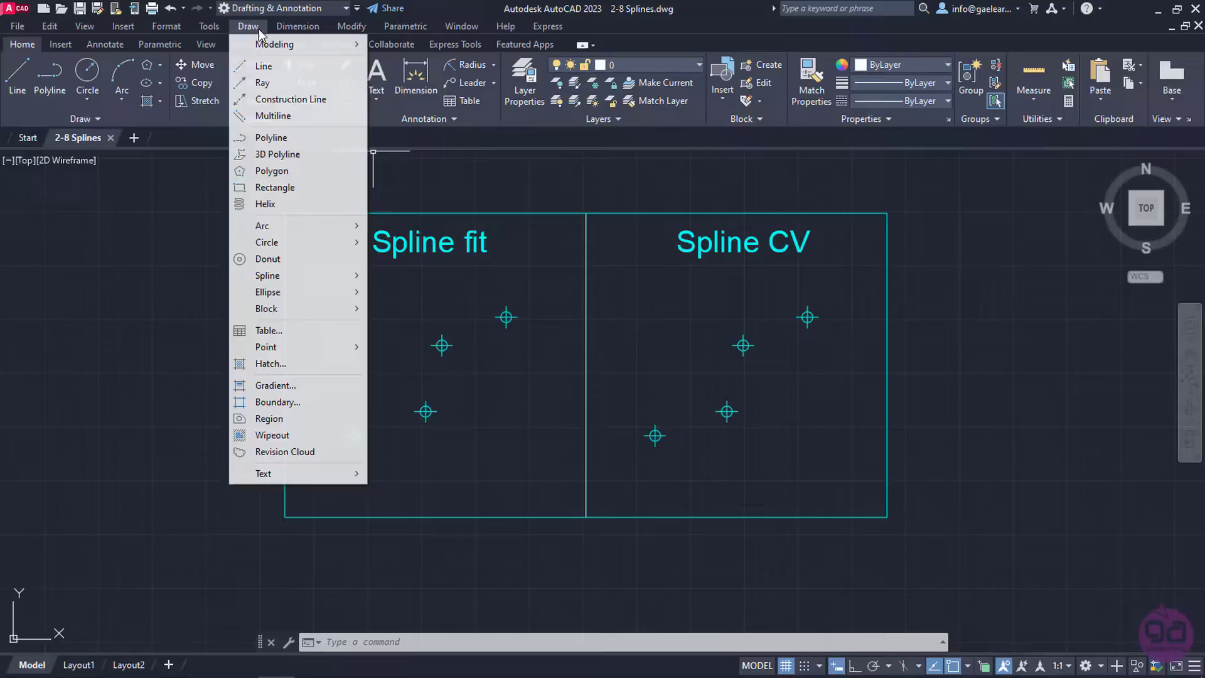
{"action": "mouse_move", "coordinate": [267, 275]}
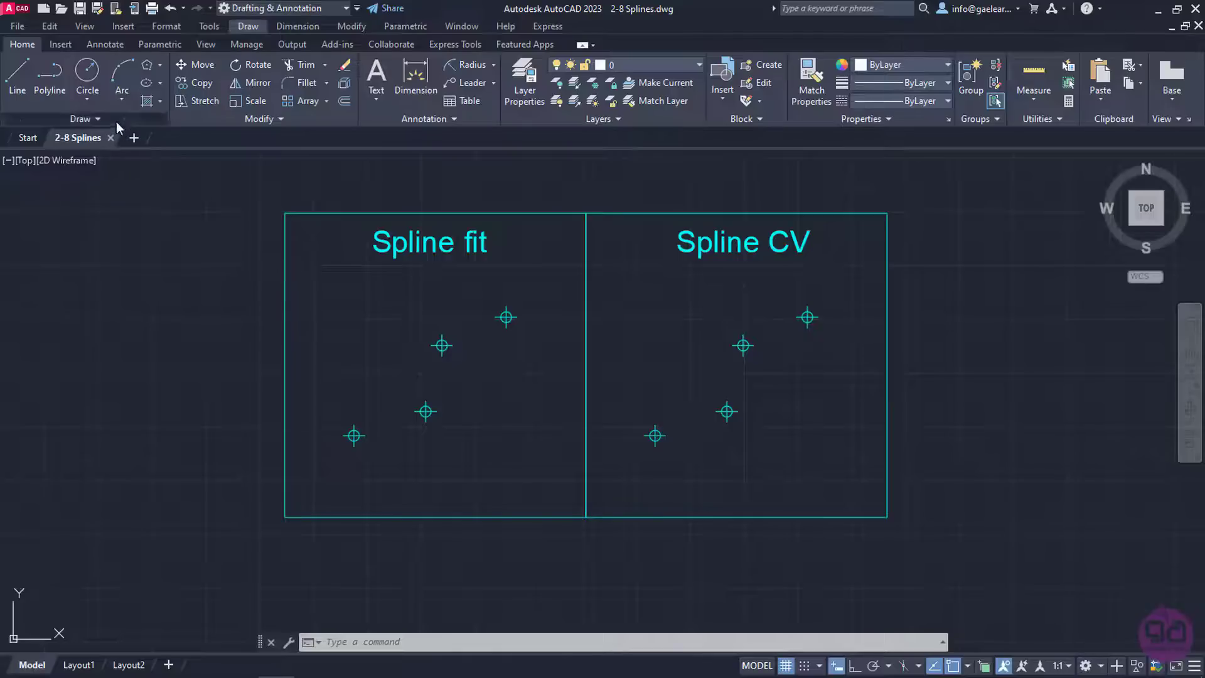
{"action": "left_click", "coordinate": [86, 118]}
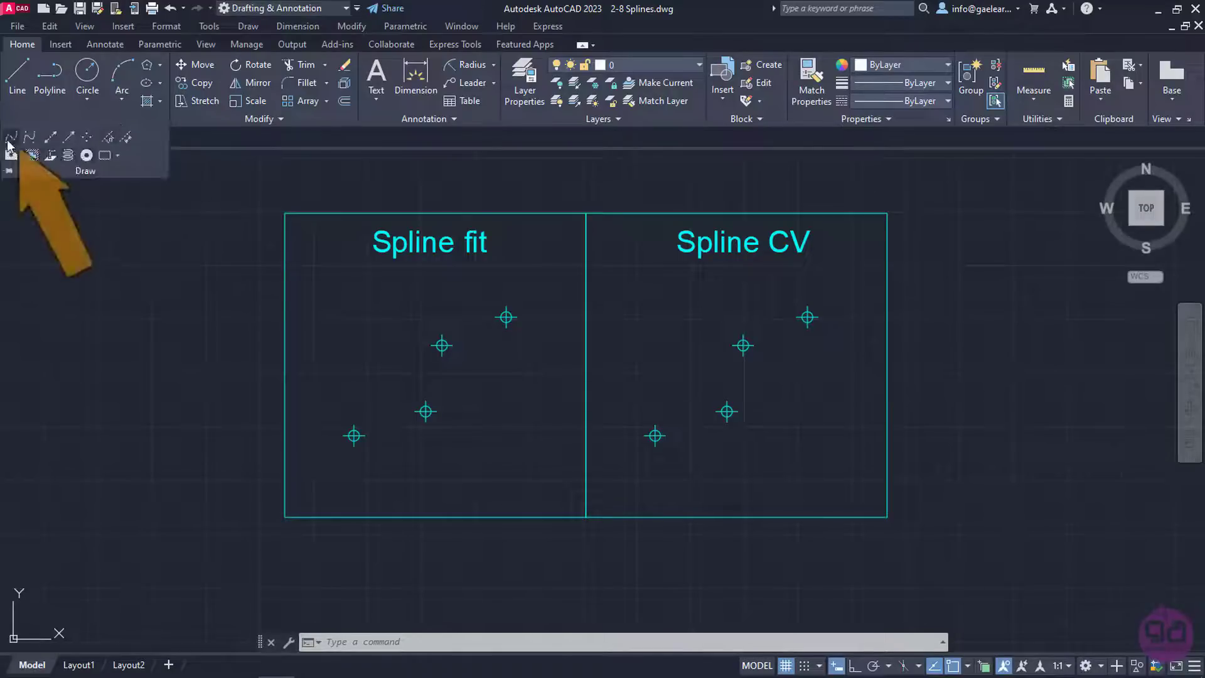
{"action": "mouse_move", "coordinate": [30, 137]}
{"action": "type", "text": "s"}
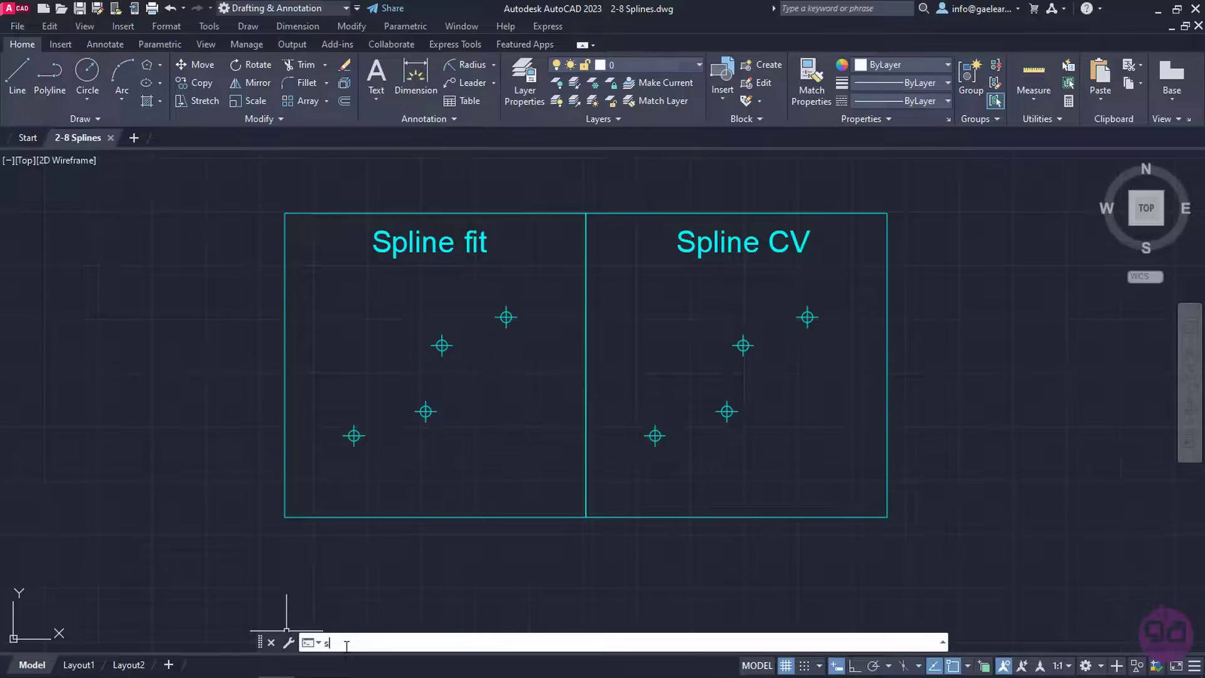
{"action": "type", "text": "PLINE"}
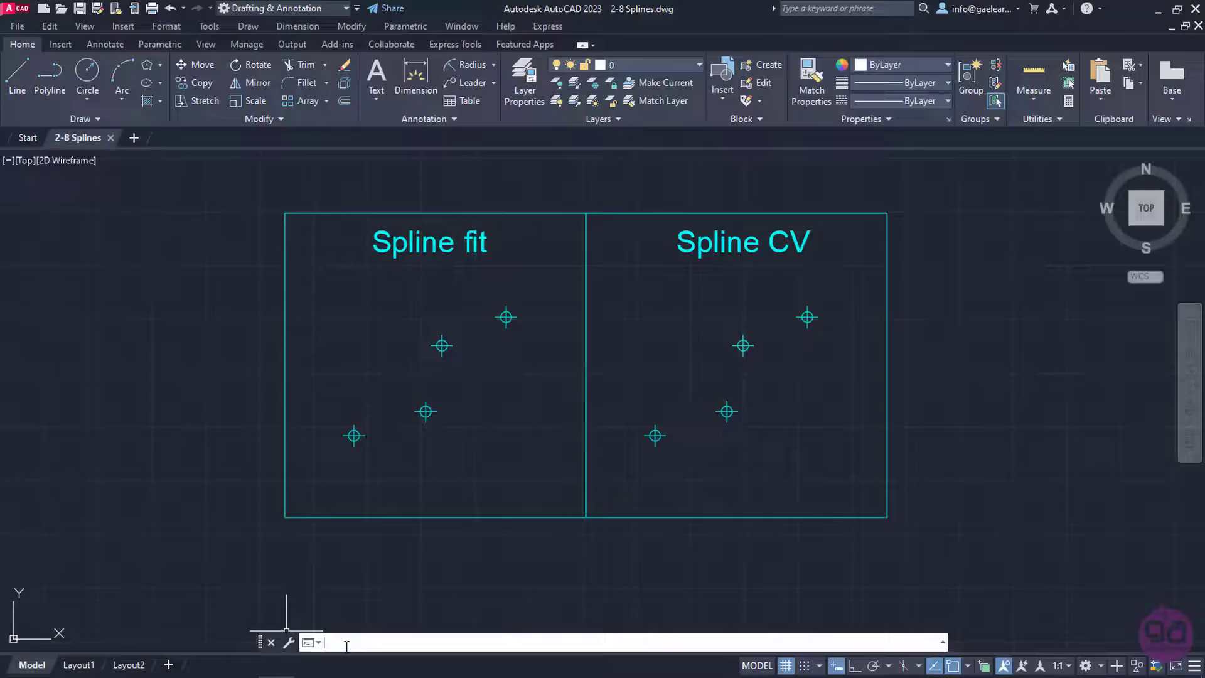
{"action": "left_click", "coordinate": [84, 118]}
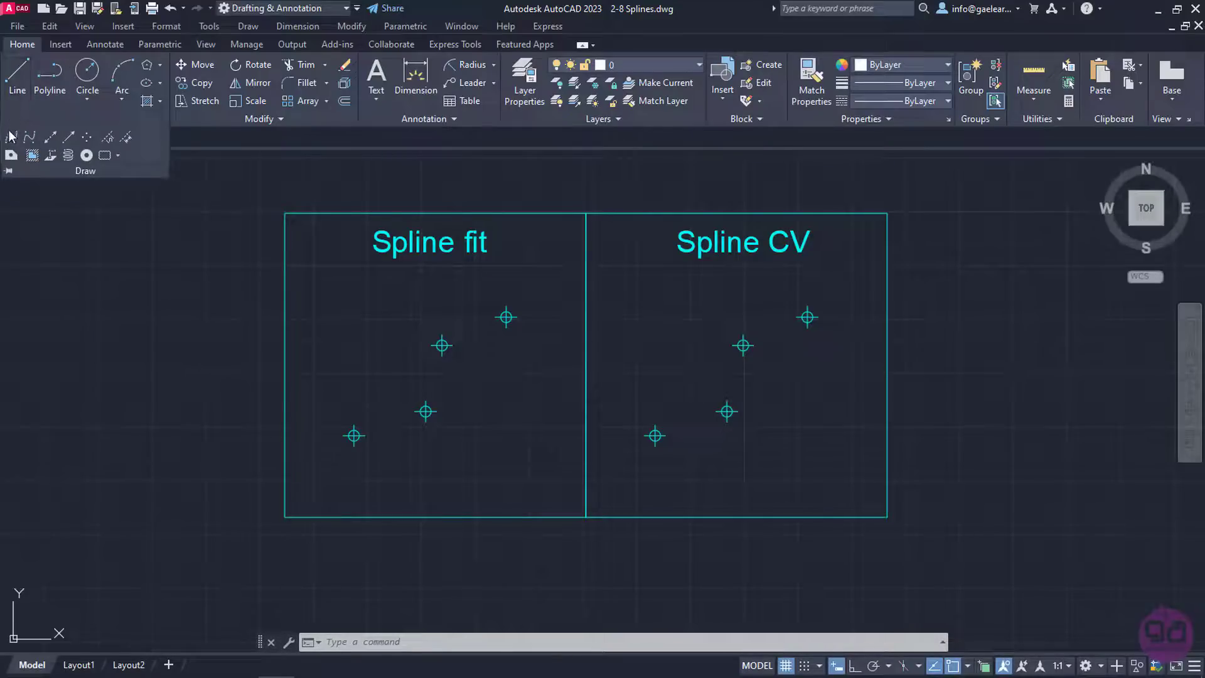
{"action": "mouse_move", "coordinate": [11, 136]}
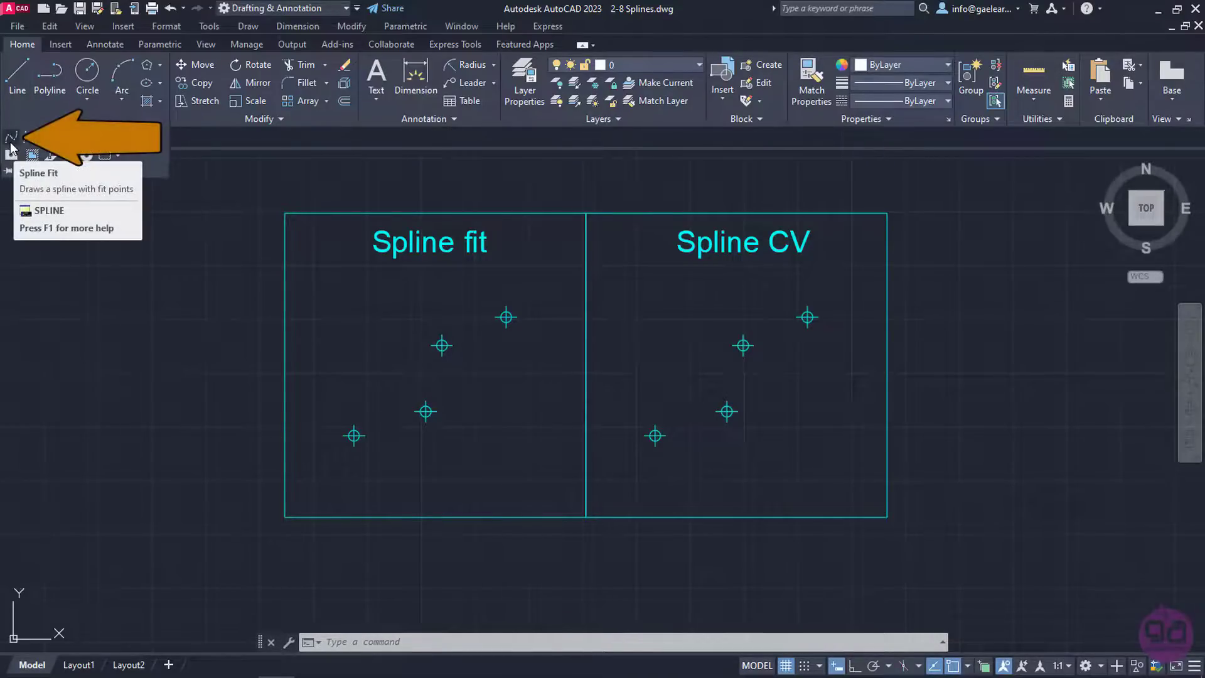
{"action": "left_click", "coordinate": [12, 135]}
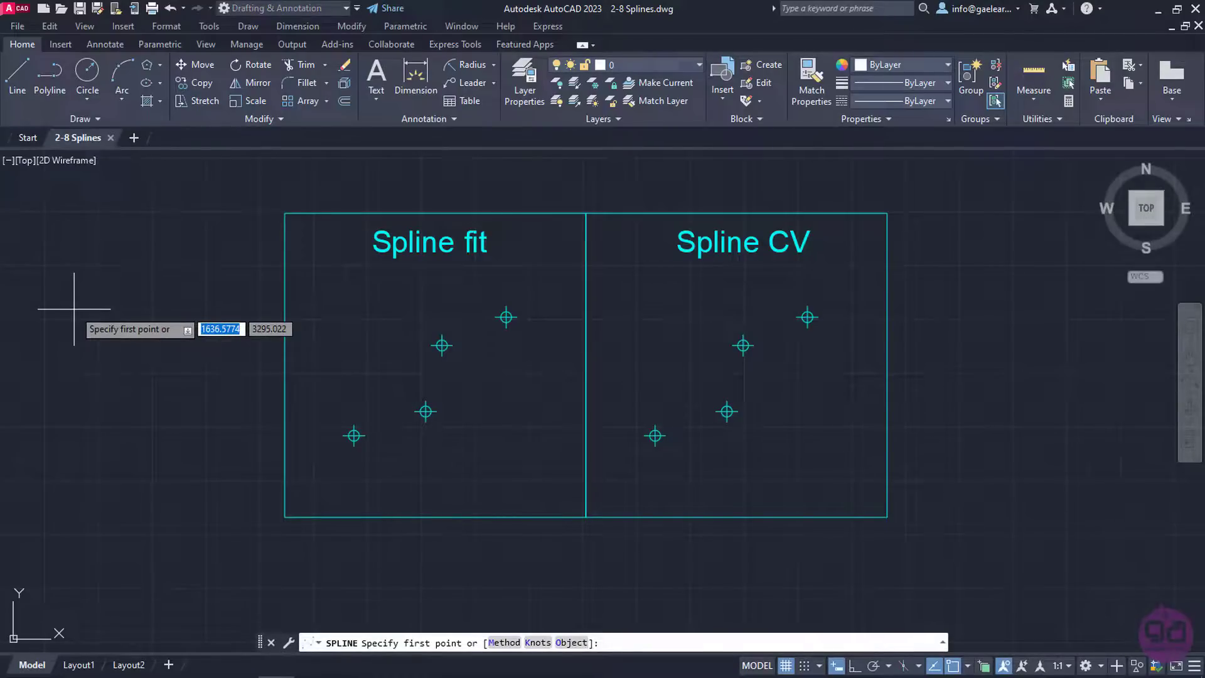
{"action": "mouse_move", "coordinate": [354, 434]}
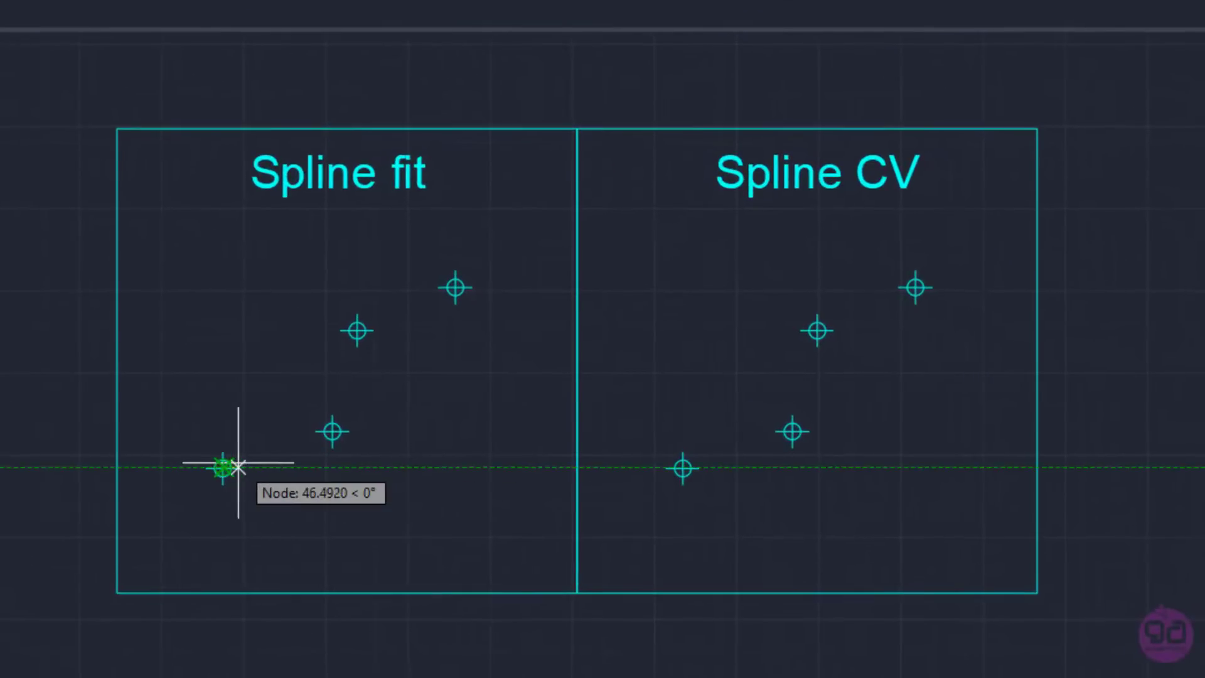
{"action": "mouse_move", "coordinate": [289, 465]}
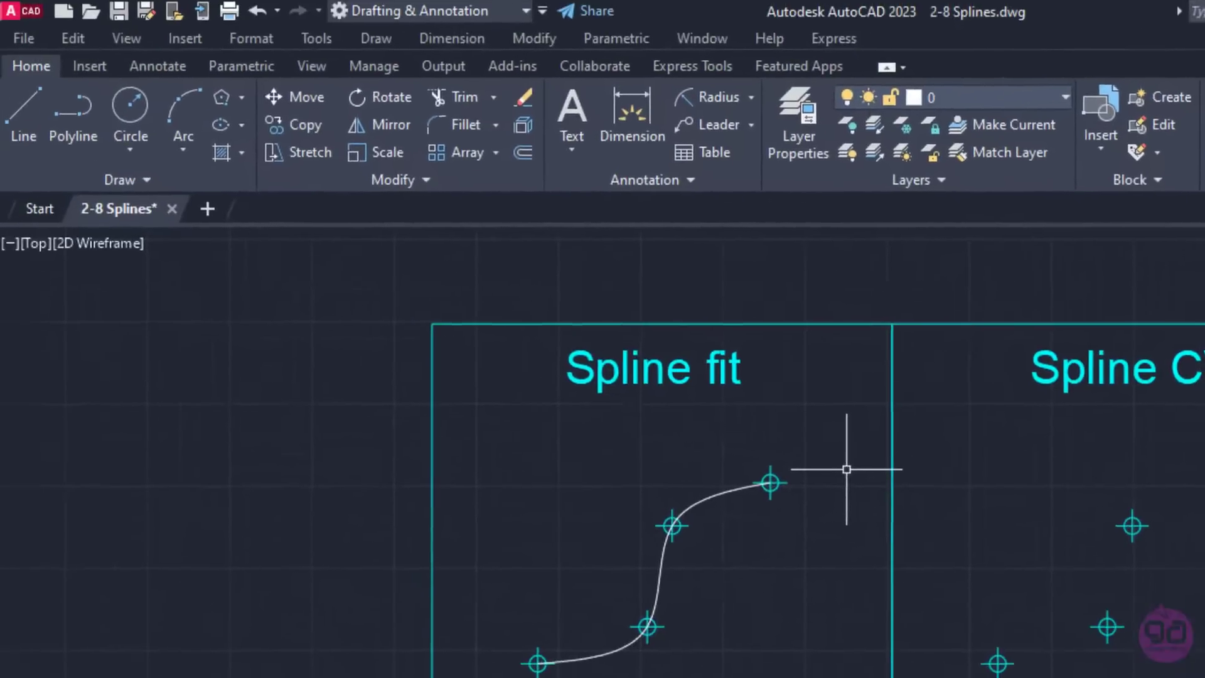
Step: Start a Spline CV curve from the expanded Draw panel for the right box's four points
{"action": "left_click", "coordinate": [126, 180]}
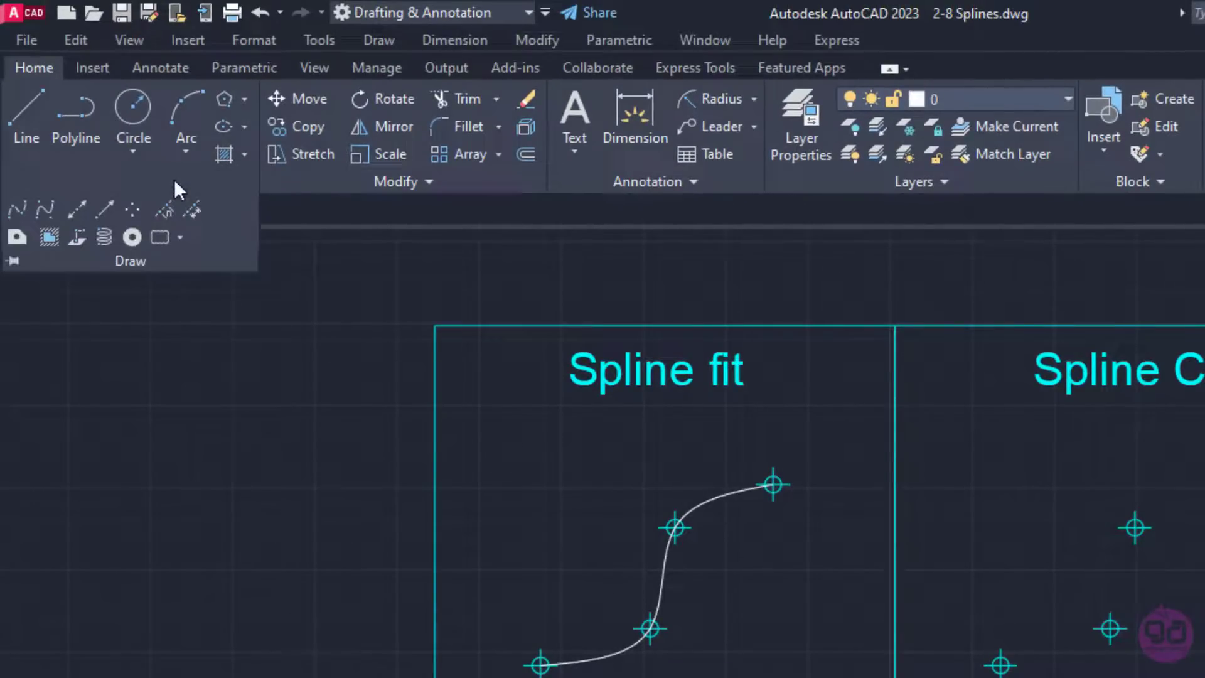
{"action": "mouse_move", "coordinate": [46, 210]}
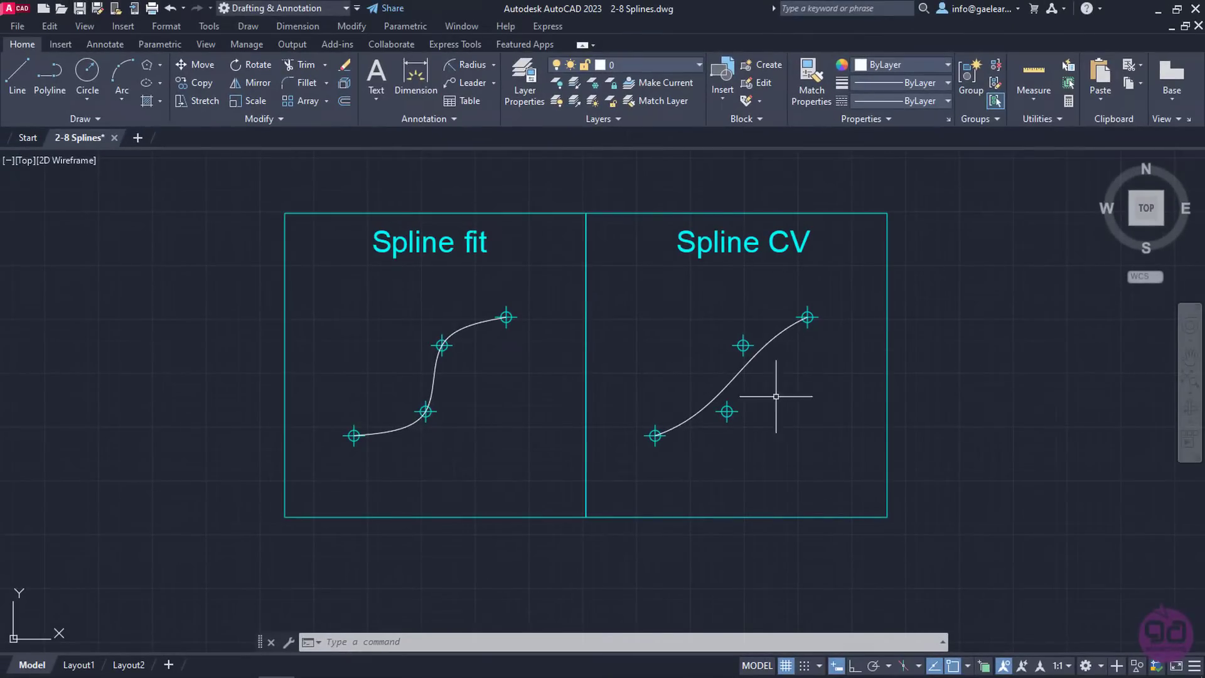
Step: Run SPLINE and switch its Method option to CV (control vertices)
{"action": "type", "text": "s"}
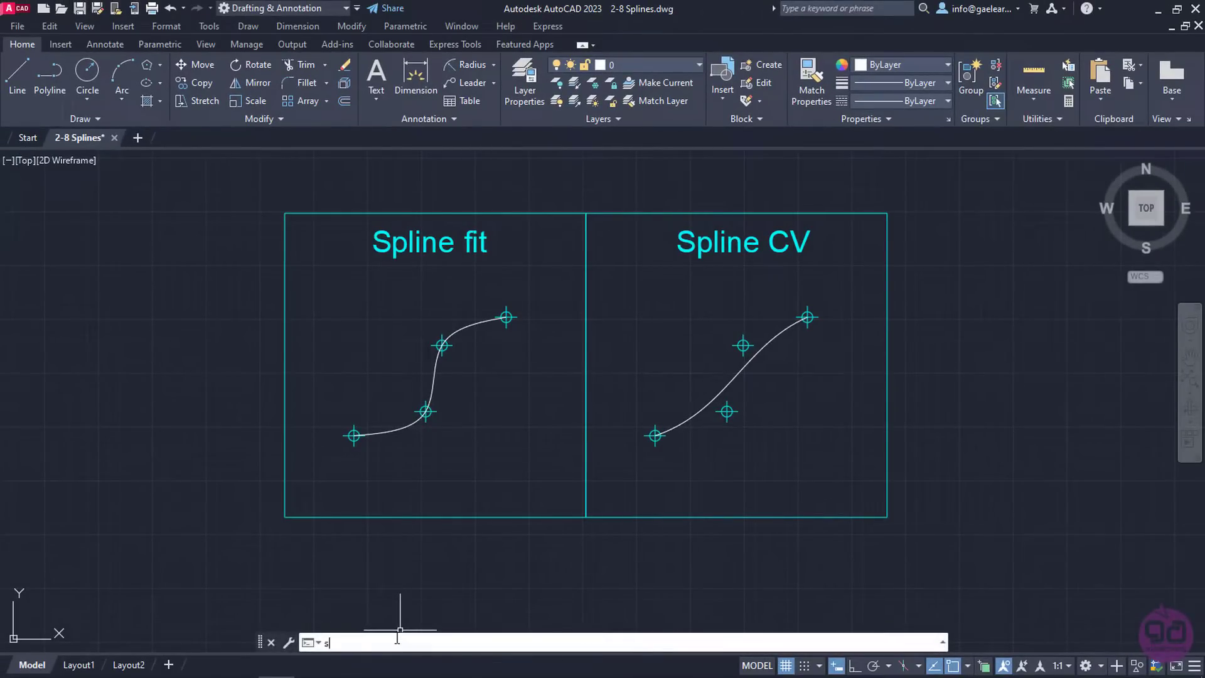
{"action": "type", "text": "PLINE"}
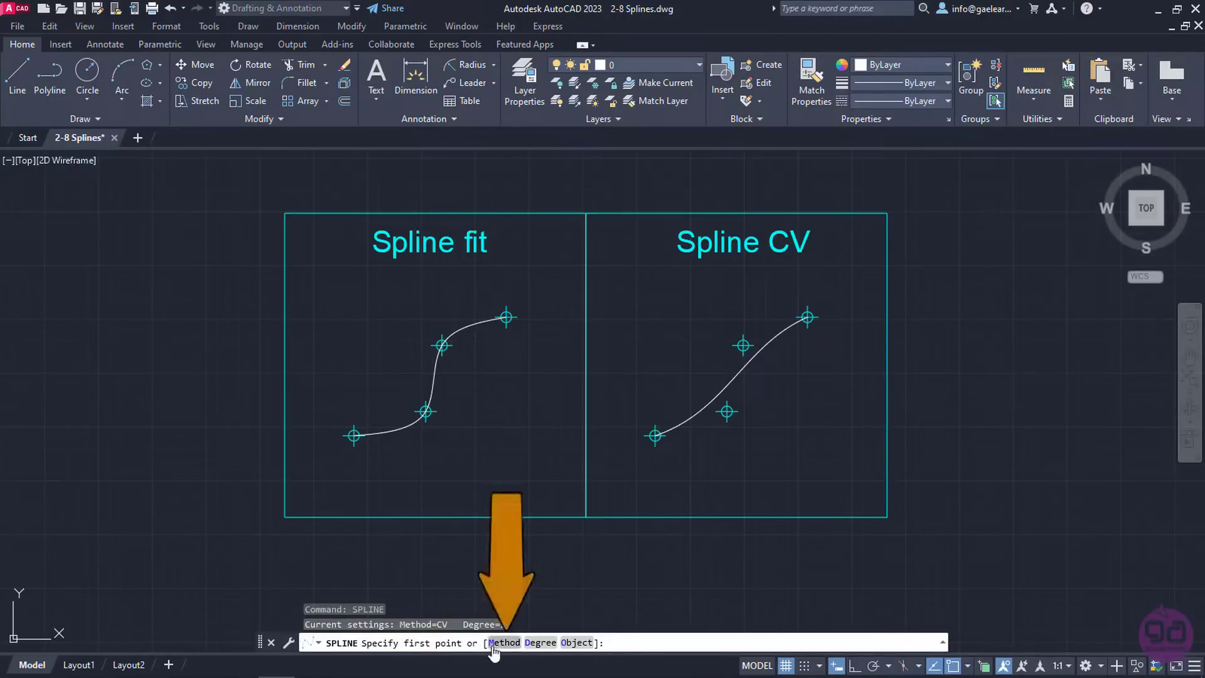
{"action": "type", "text": "M"}
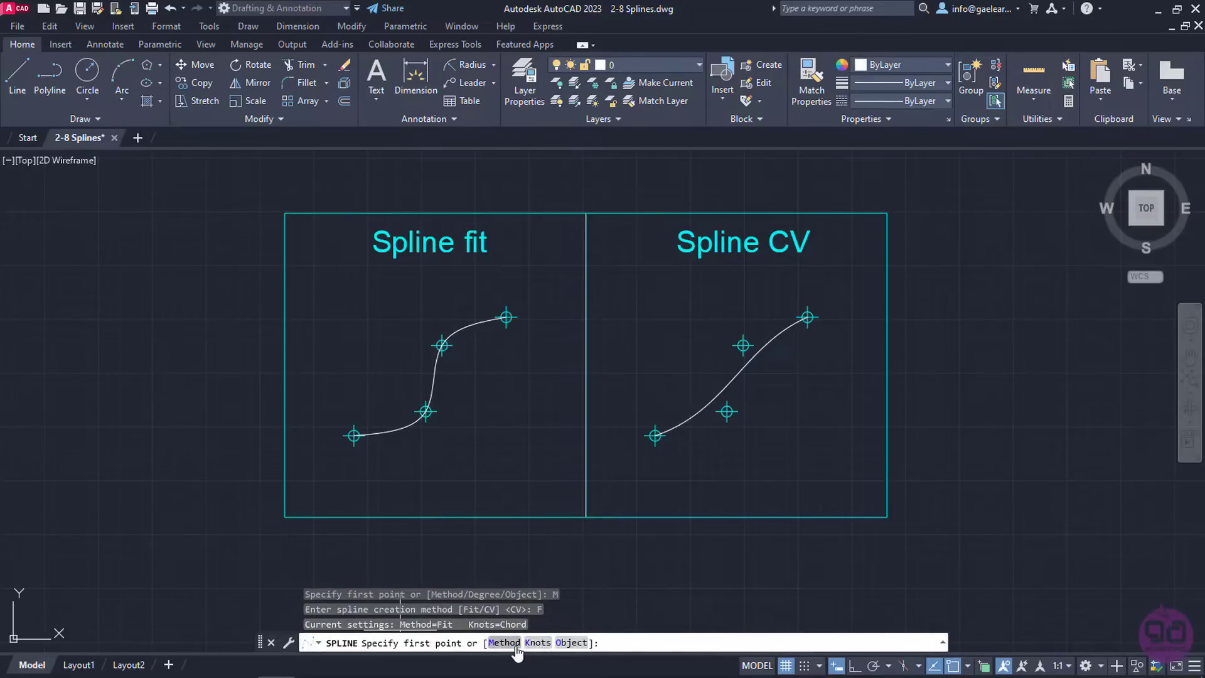
{"action": "type", "text": "CV"}
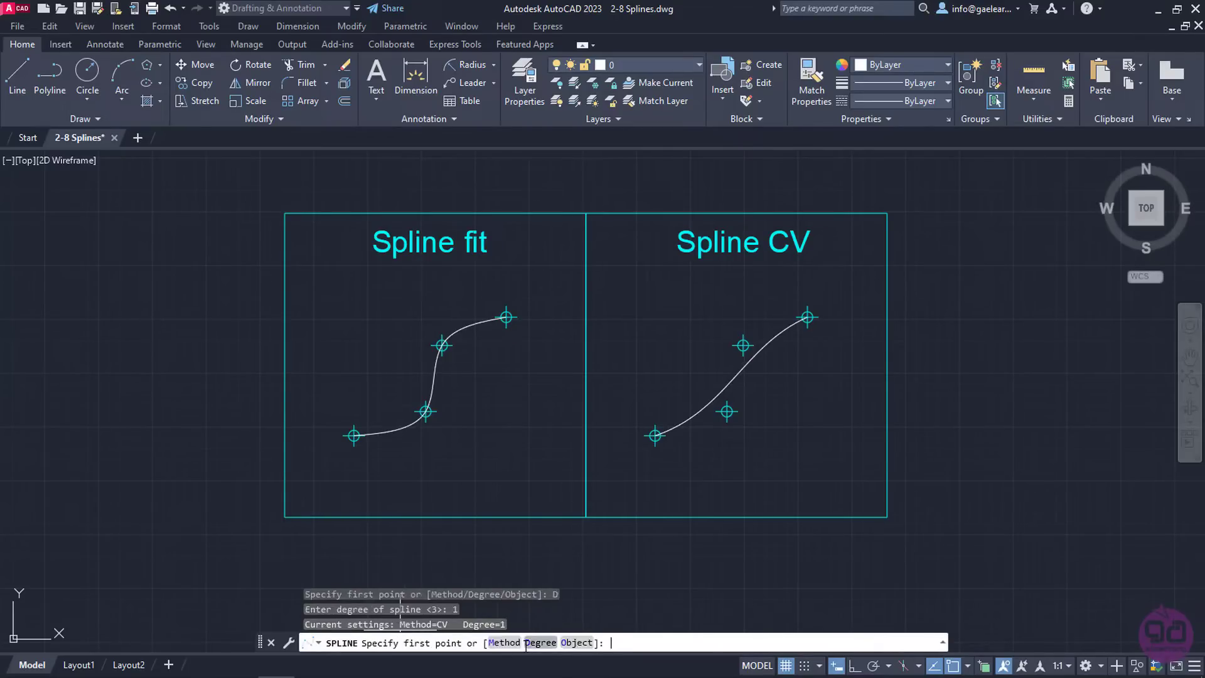
{"action": "mouse_move", "coordinate": [653, 430]}
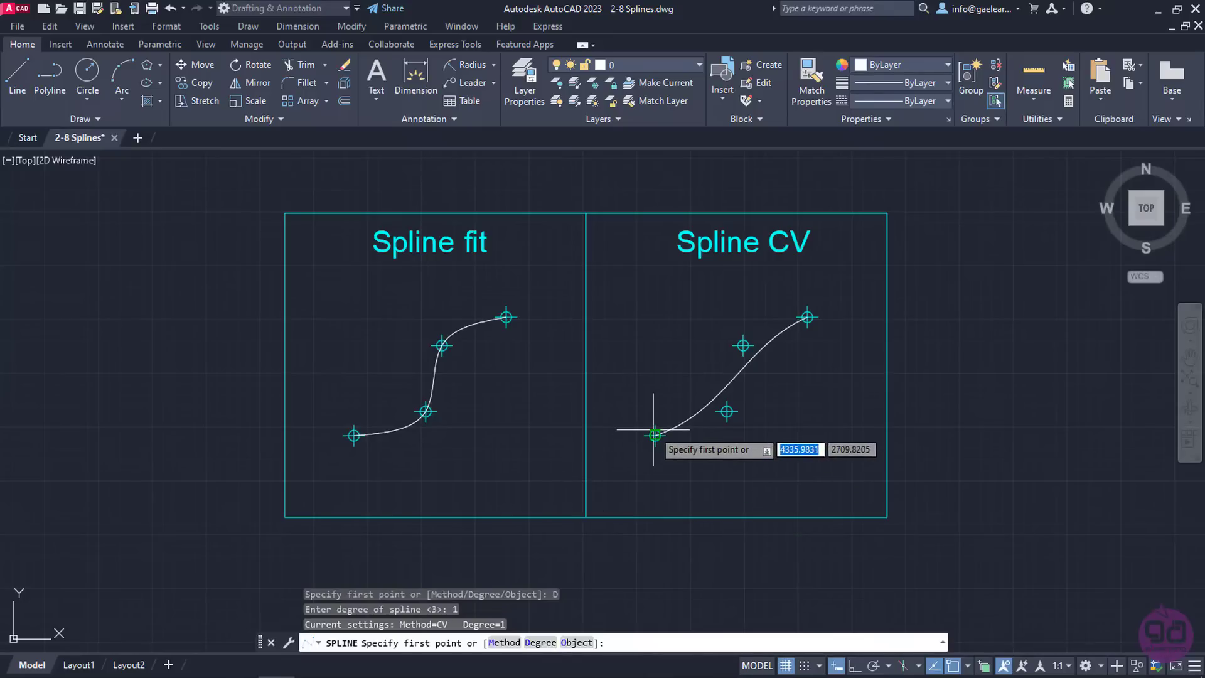
Step: Draw a degree-1 CV spline joining the four right-box points with straight segments
{"action": "left_click", "coordinate": [652, 436]}
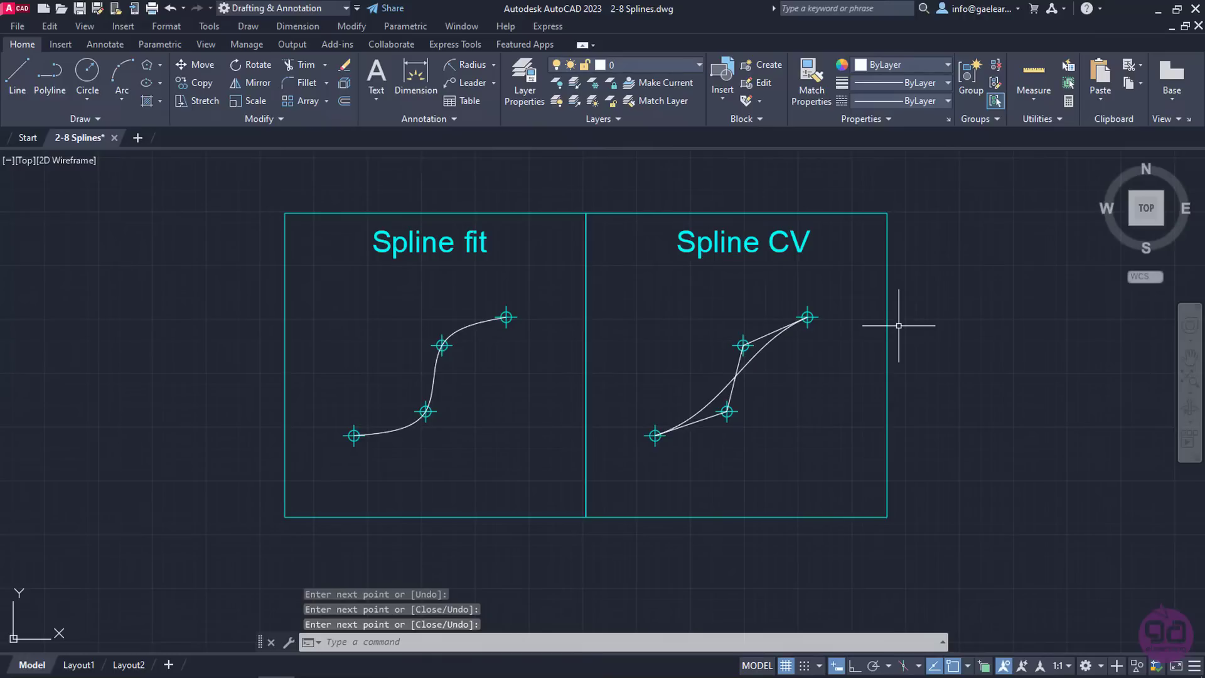
{"action": "mouse_move", "coordinate": [769, 401]}
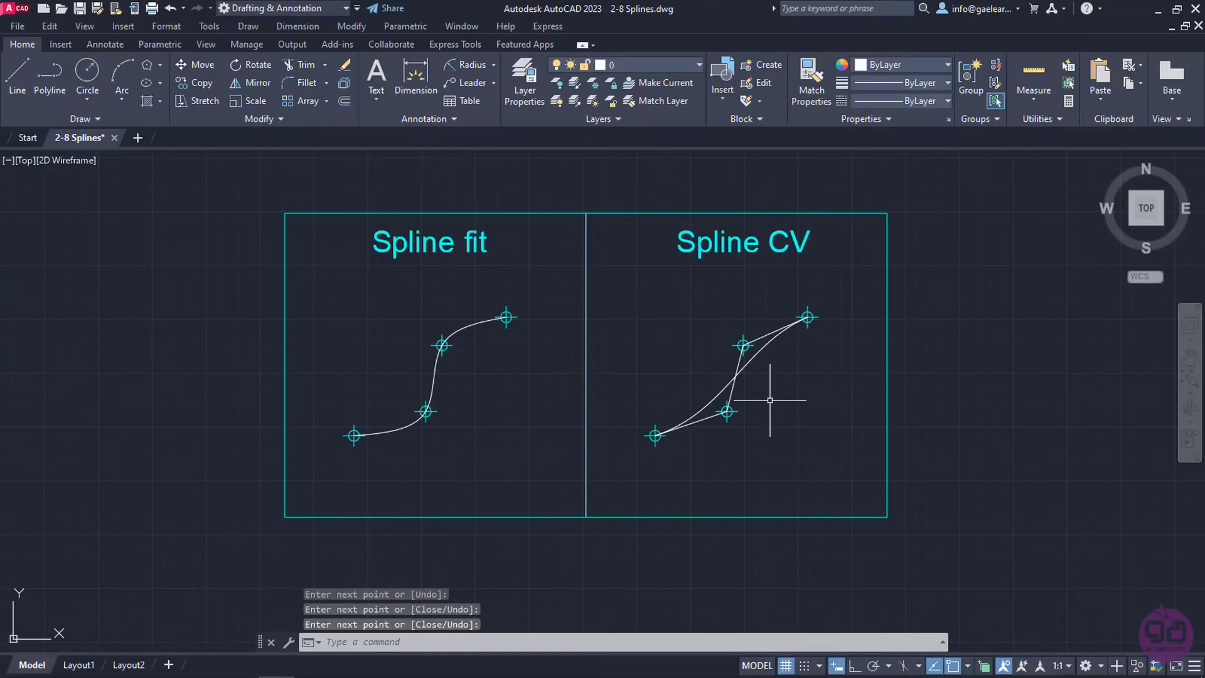